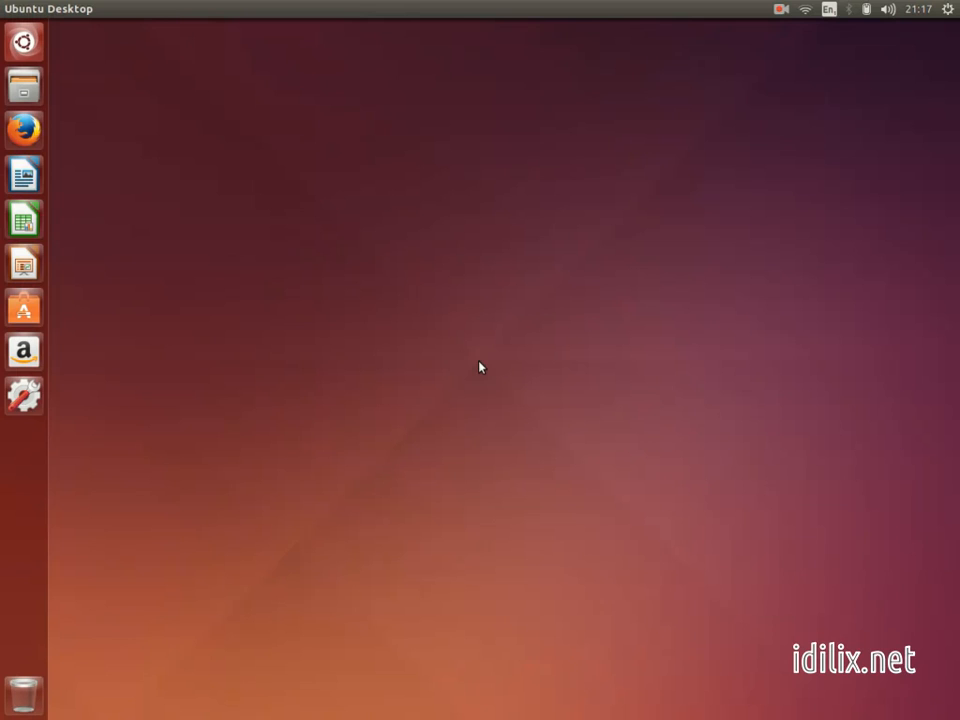
mouse_move(624, 204)
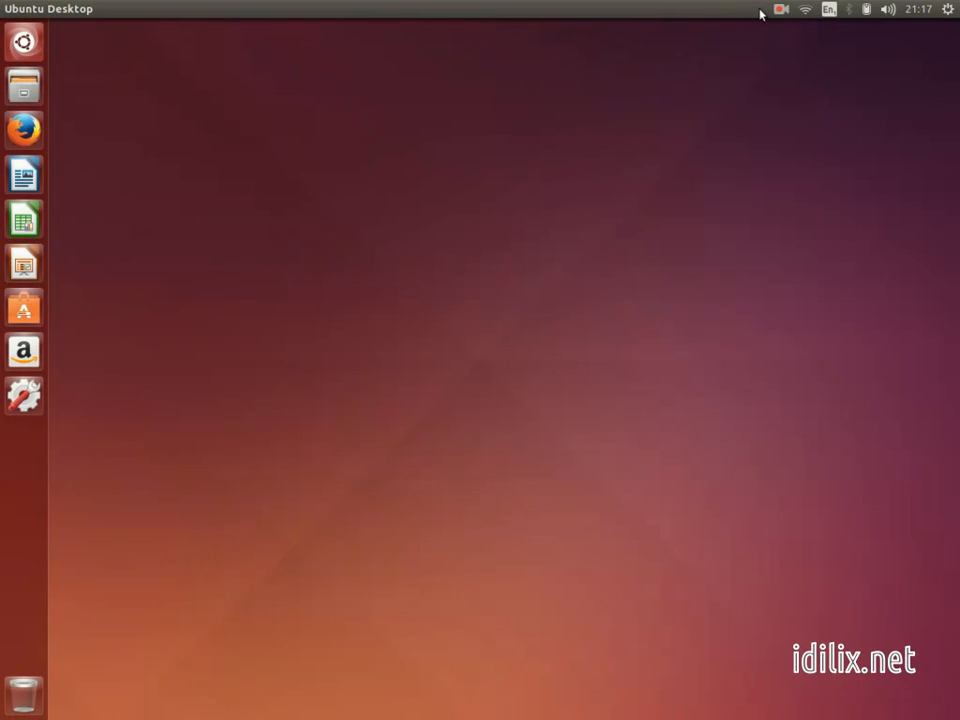
Reach Software & Updates via System Settings and search for additional proprietary drivers
click(948, 8)
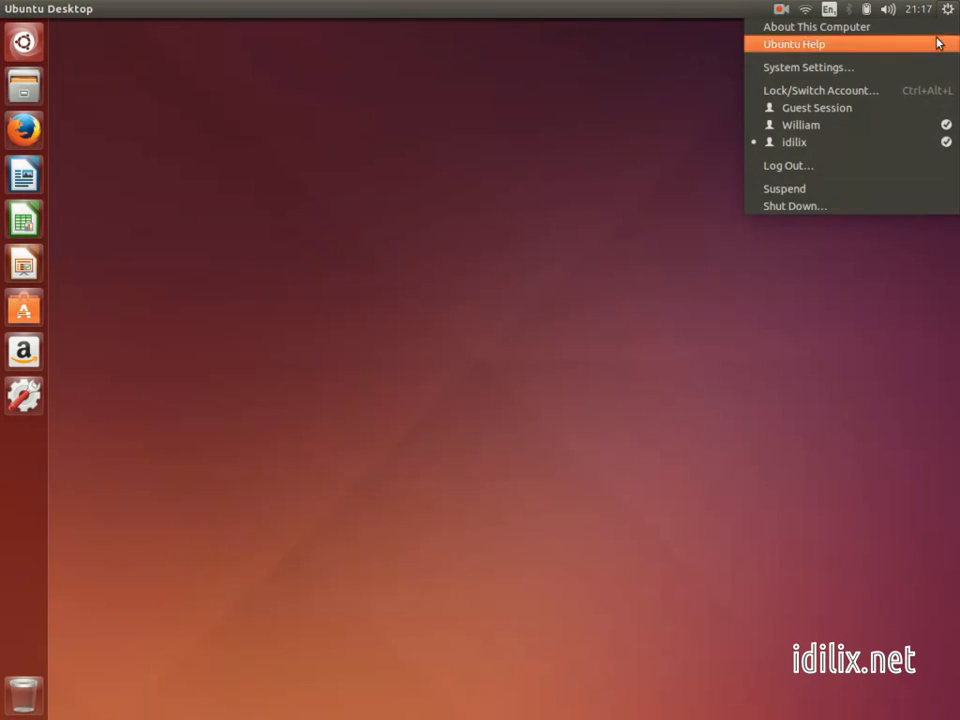
click(808, 68)
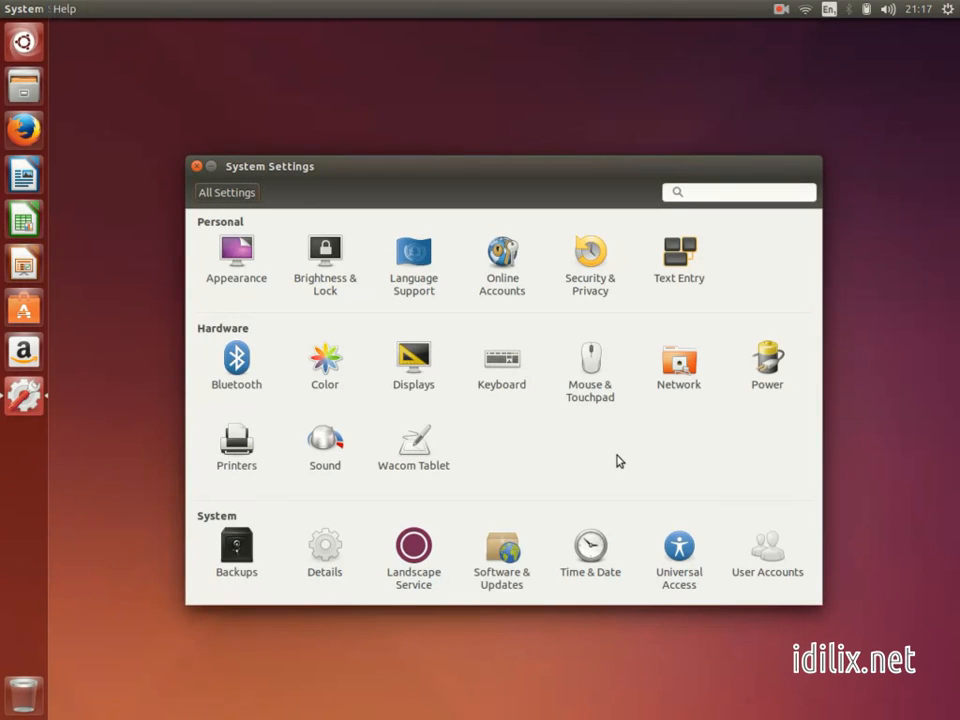
click(500, 548)
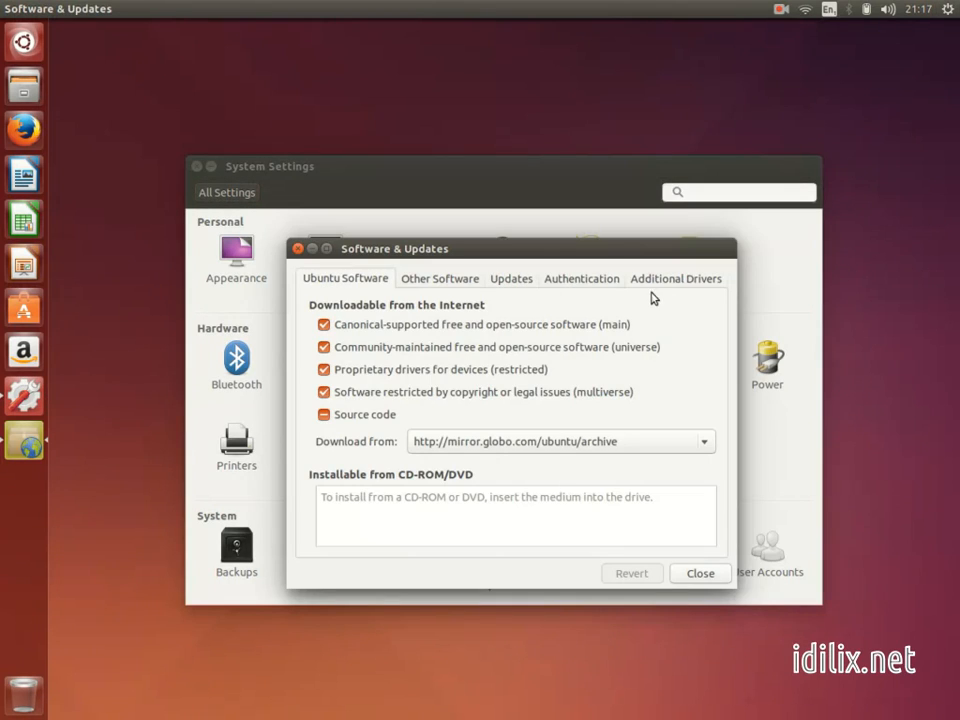
click(676, 278)
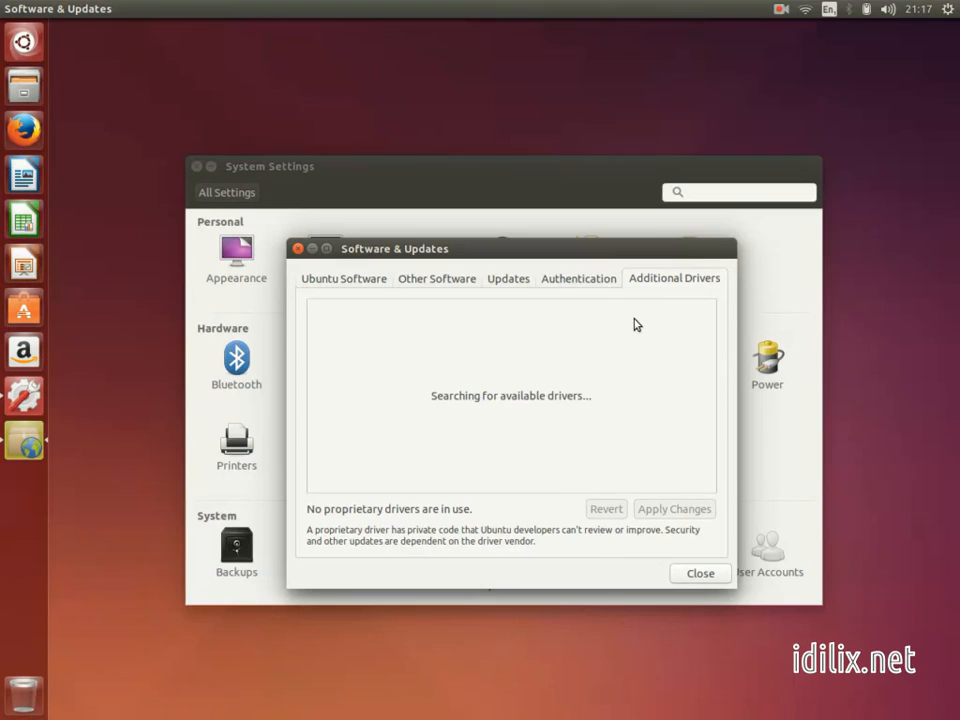
mouse_move(476, 434)
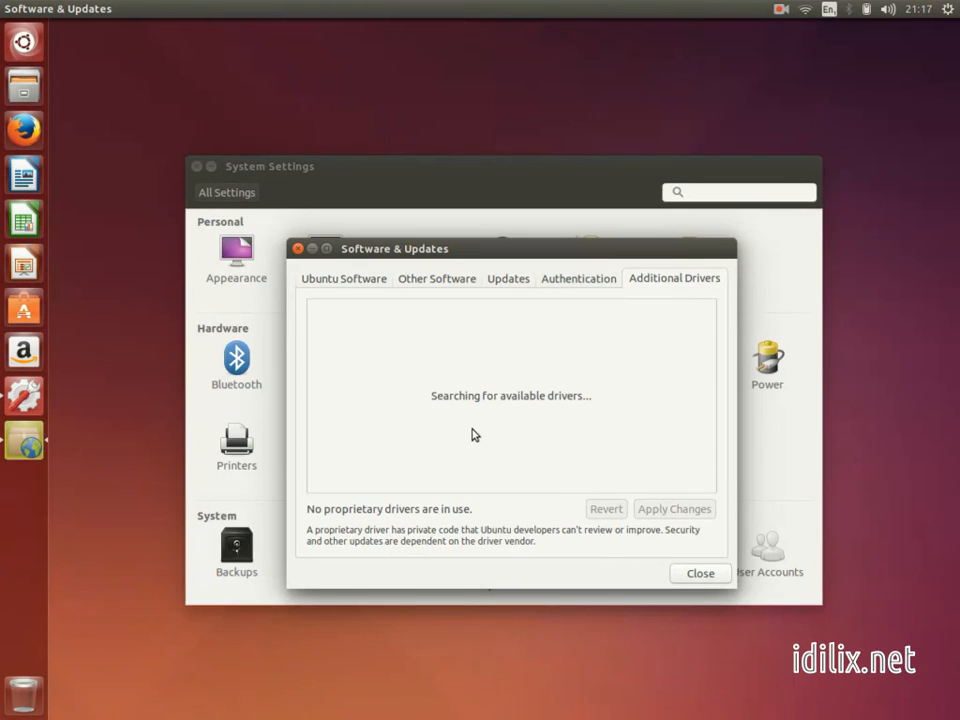
mouse_move(516, 442)
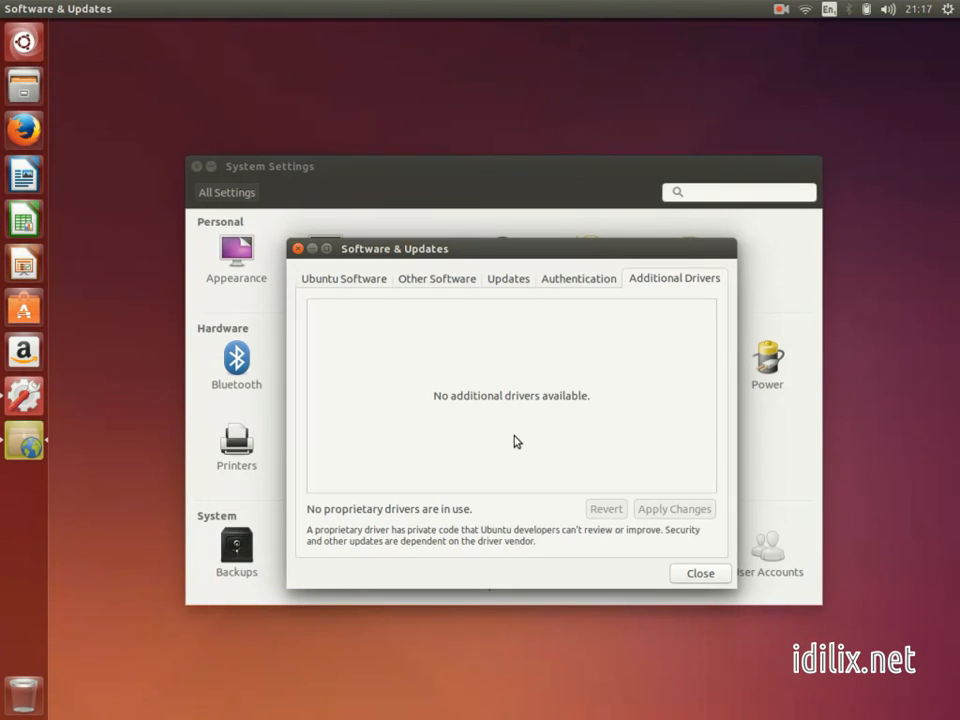
mouse_move(658, 544)
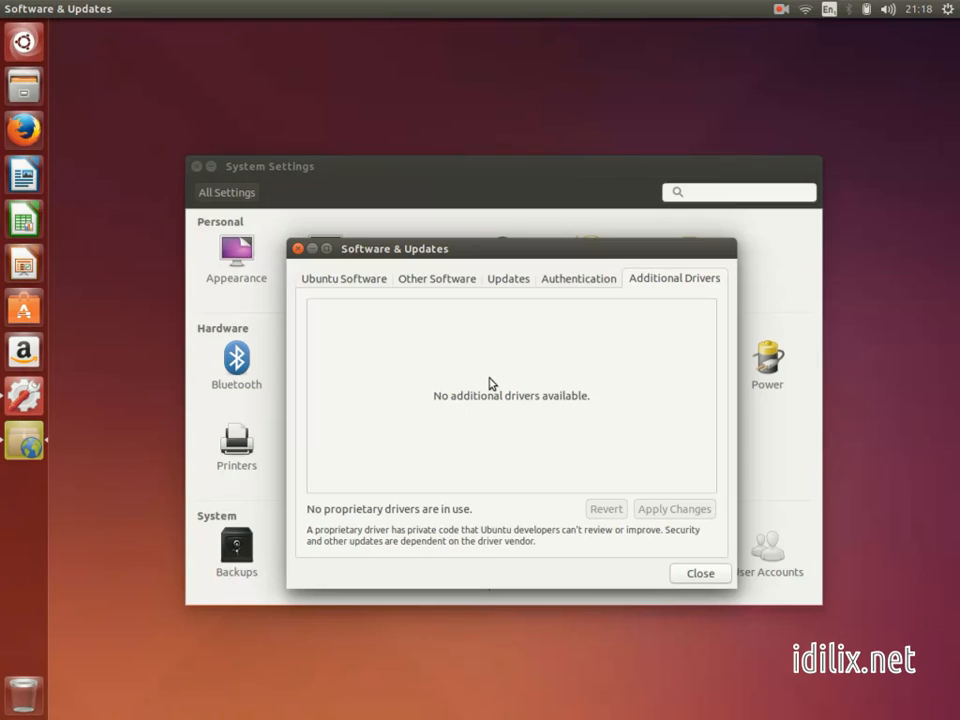
mouse_move(656, 458)
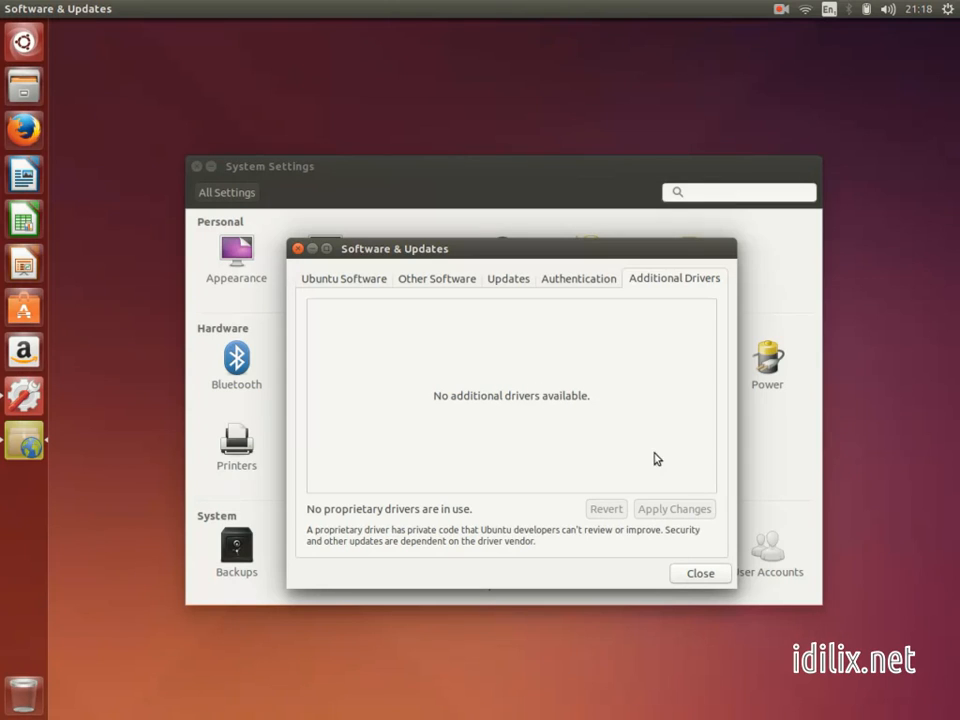
mouse_move(676, 512)
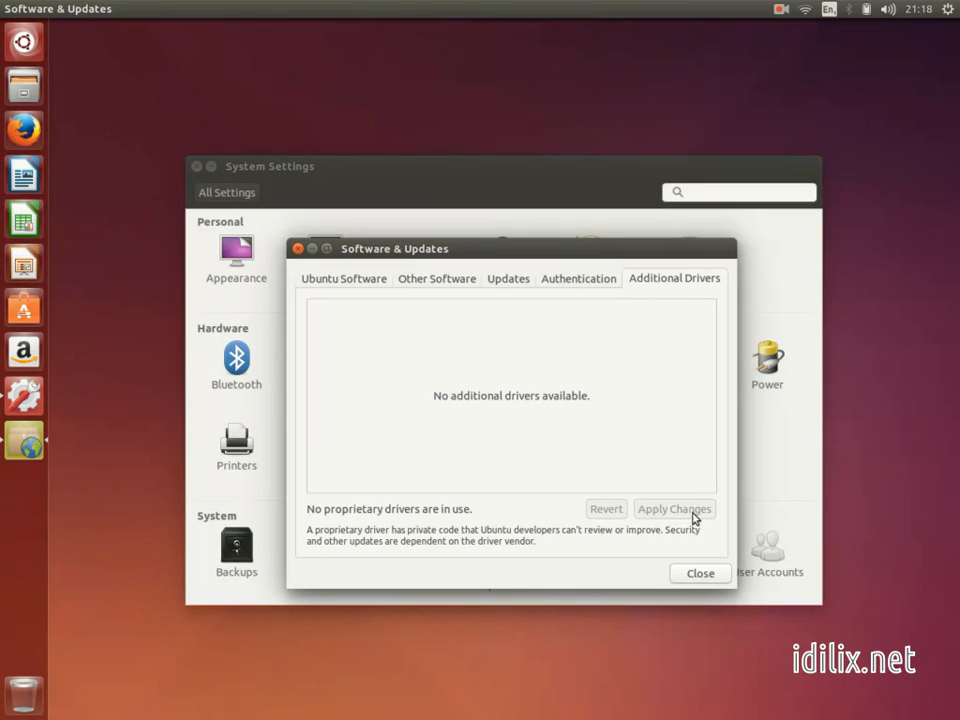
mouse_move(668, 516)
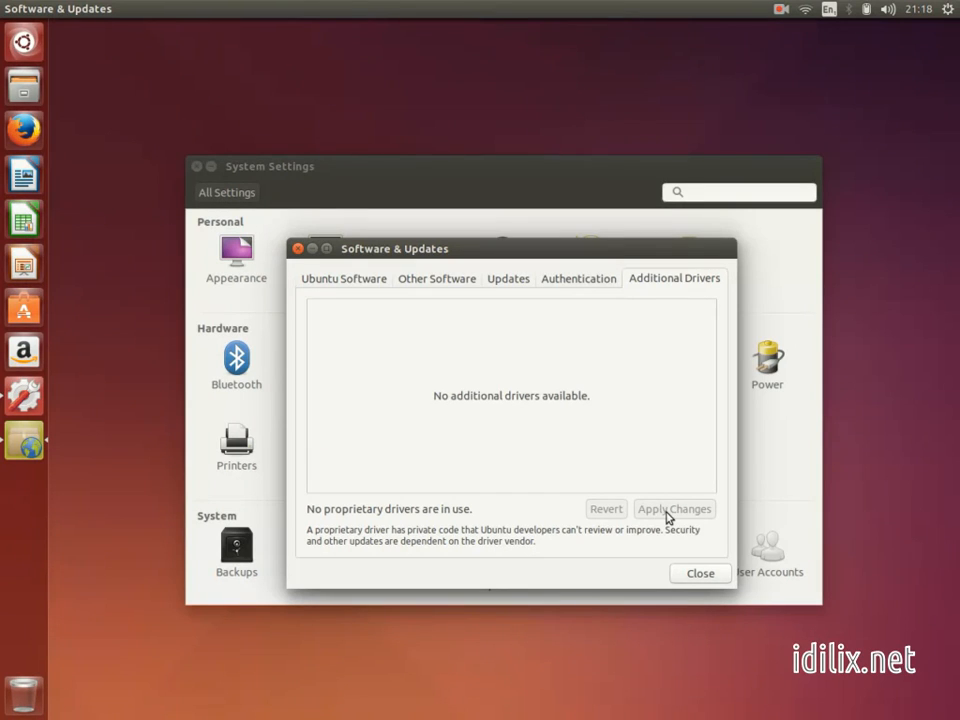
mouse_move(556, 408)
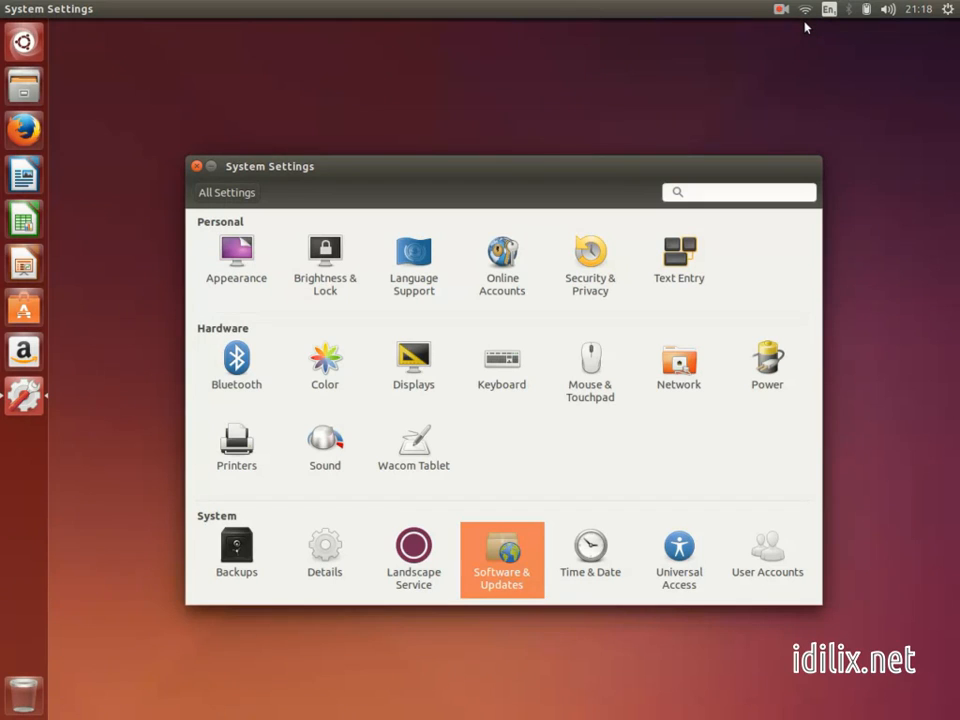
Show nearby Wi-Fi networks from the top-panel network indicator
click(804, 8)
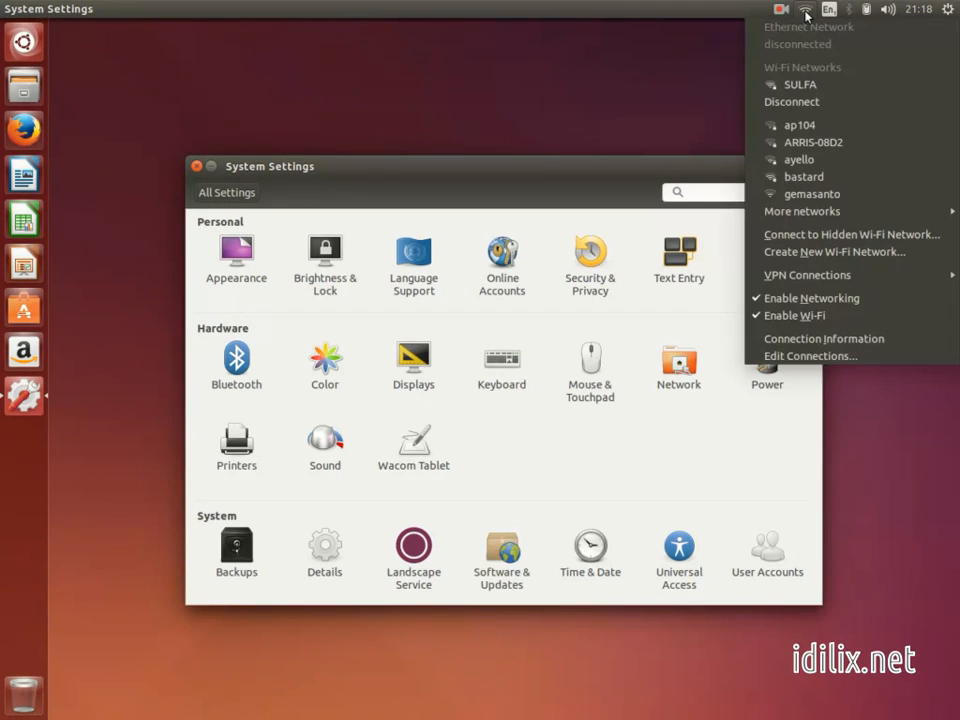
mouse_move(800, 160)
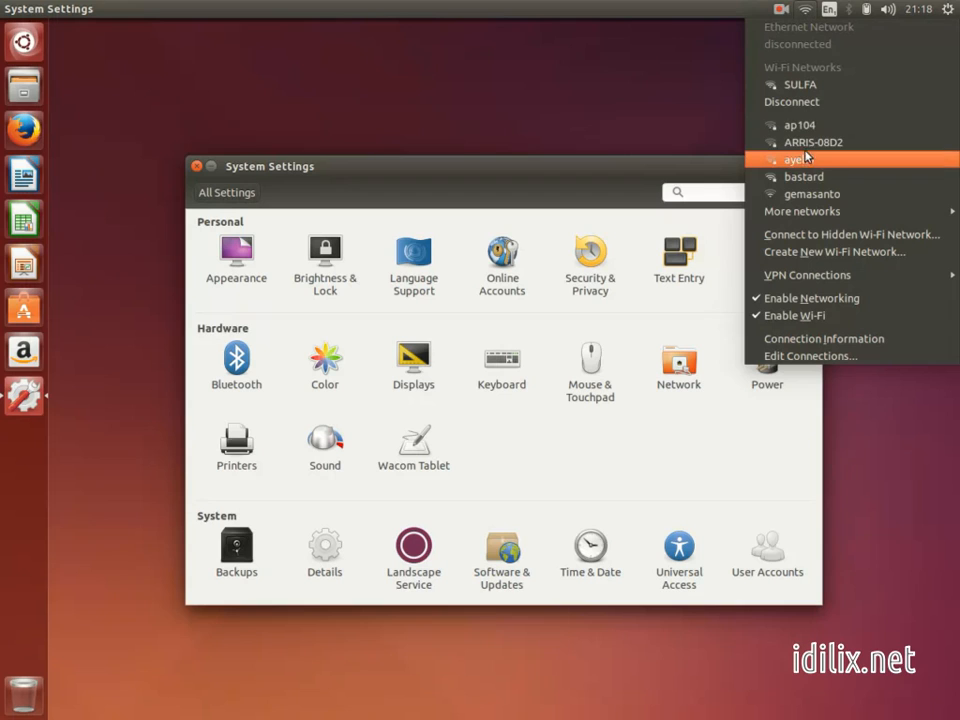
mouse_move(800, 124)
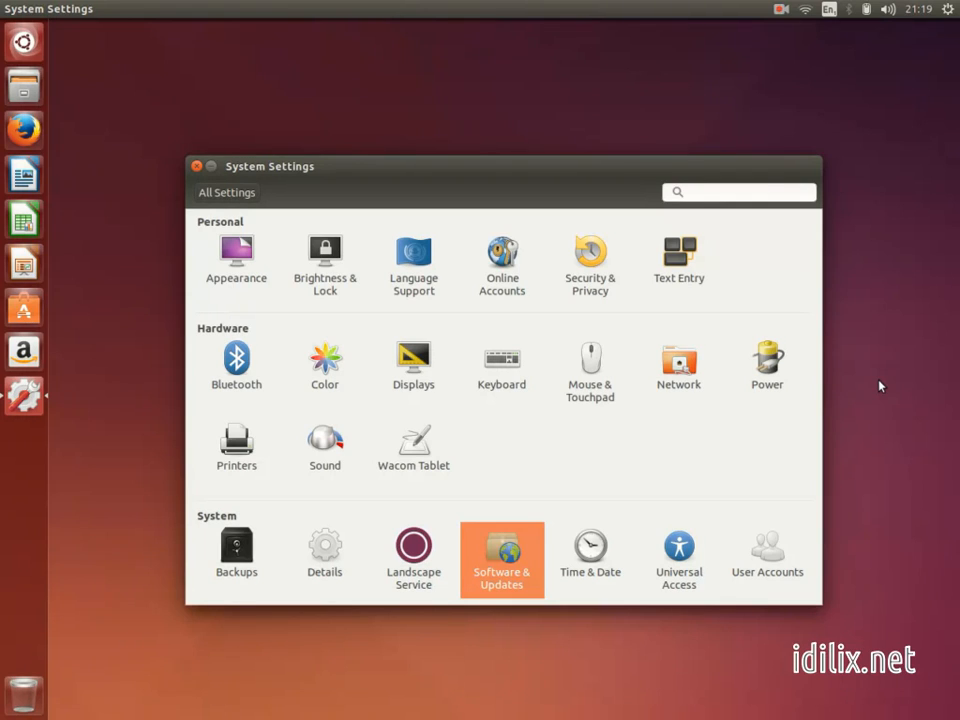
click(806, 8)
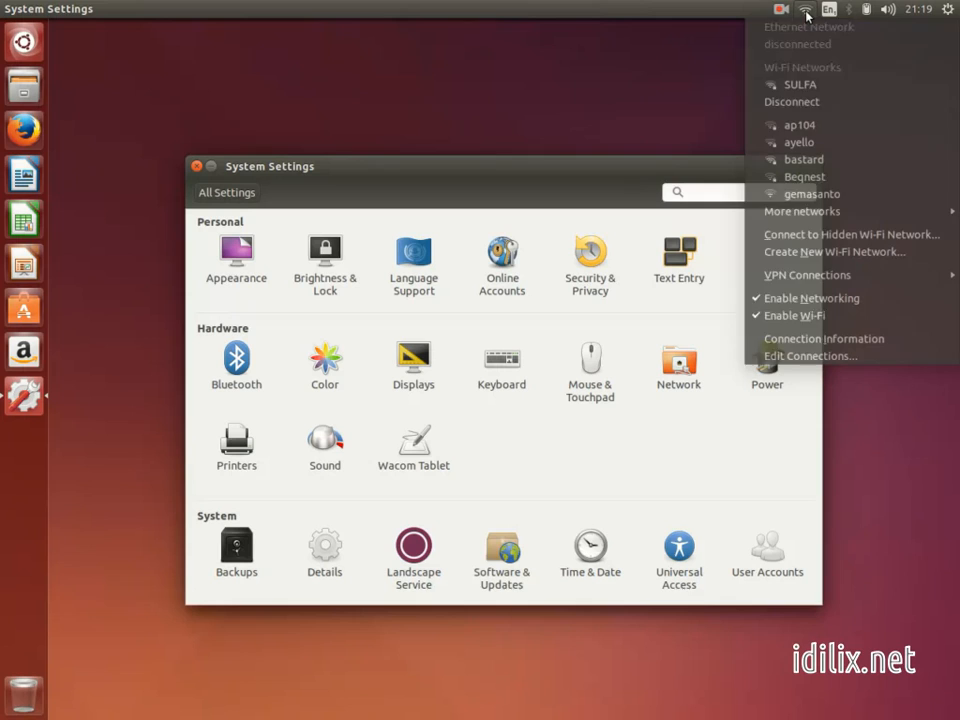
mouse_move(824, 338)
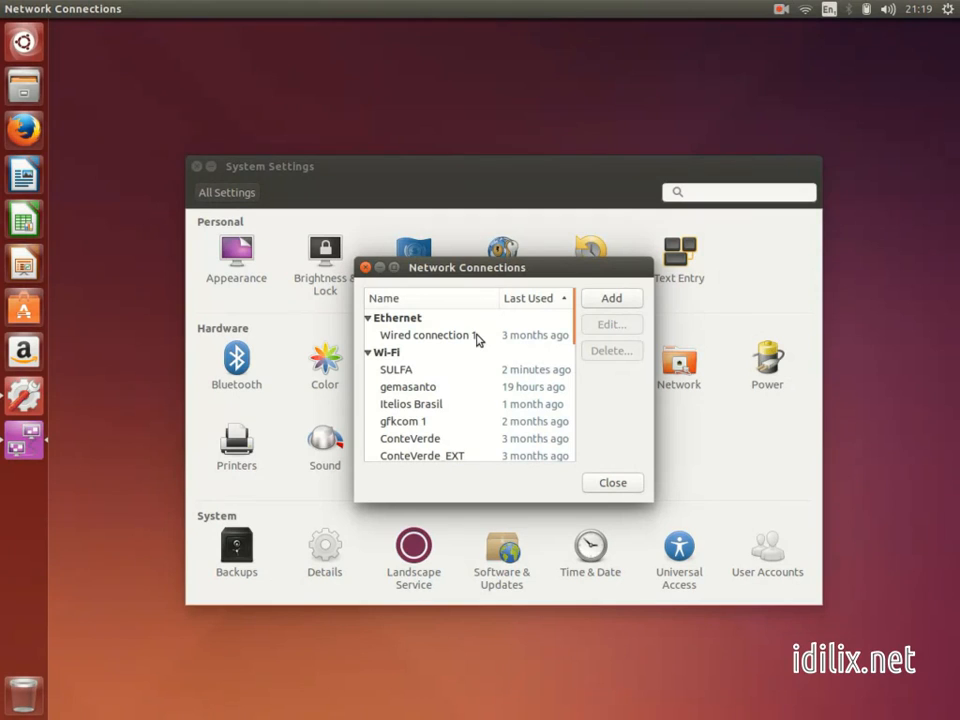
Edit the saved SULFA Wi-Fi connection and view its General options
click(396, 368)
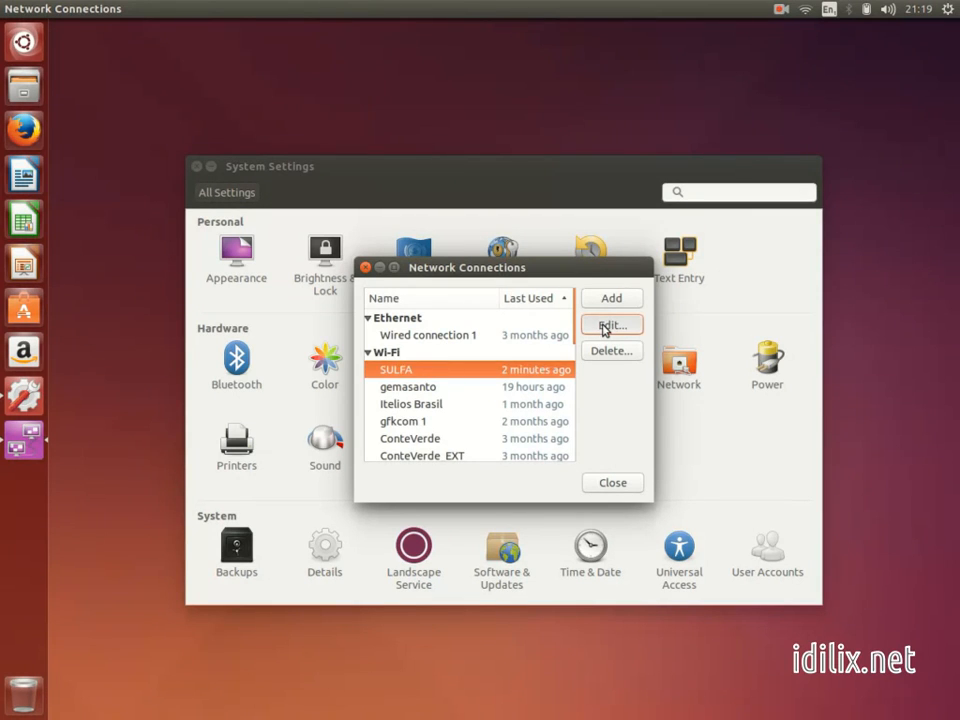
click(610, 324)
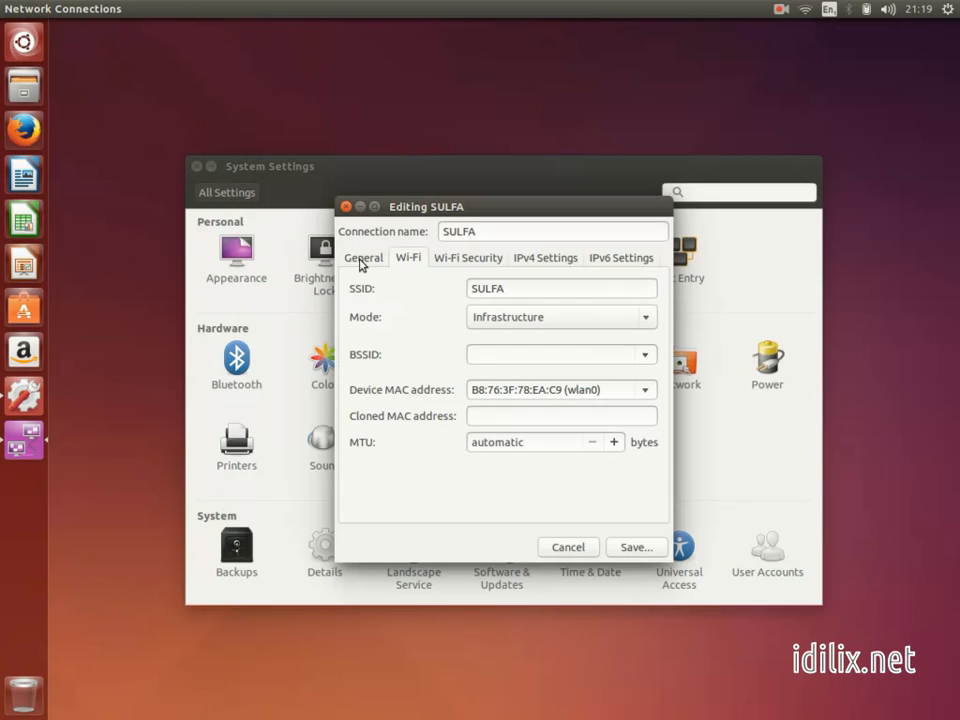
click(364, 256)
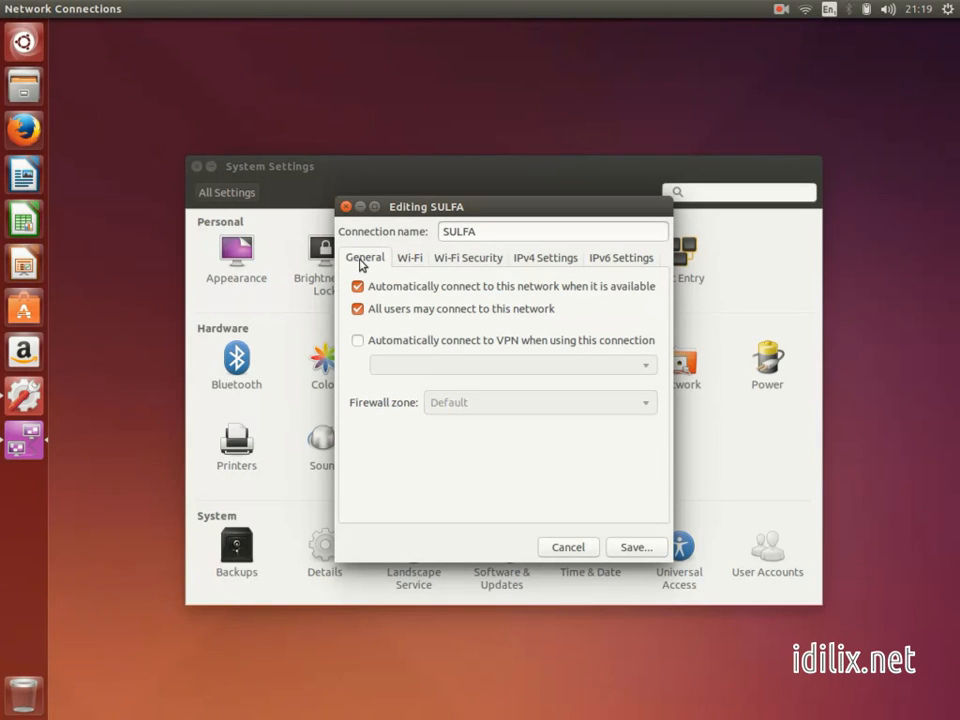
mouse_move(588, 296)
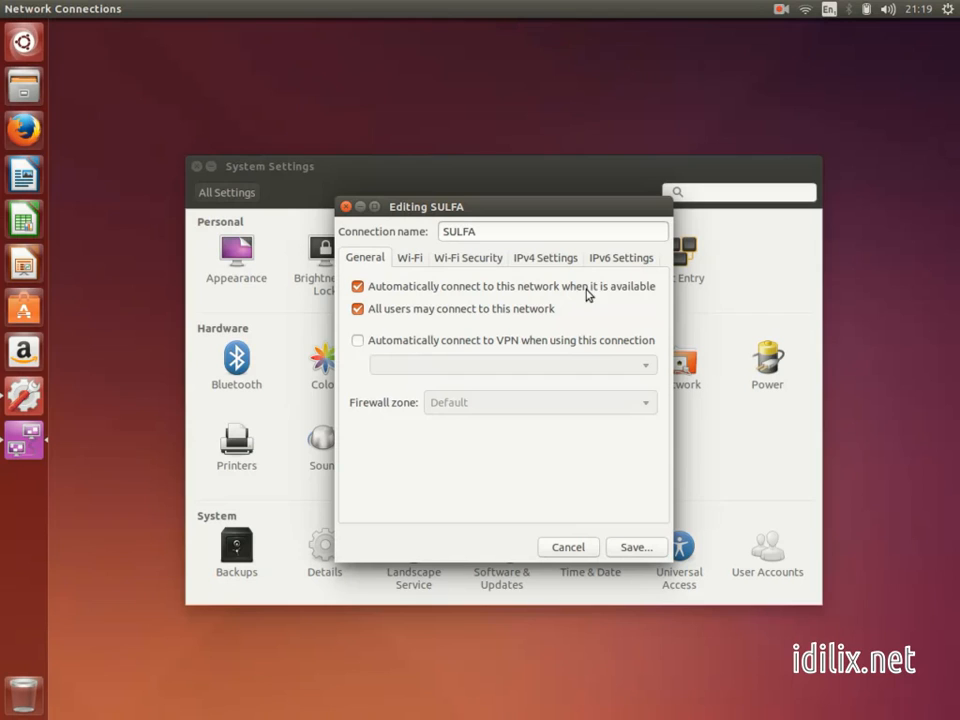
mouse_move(438, 316)
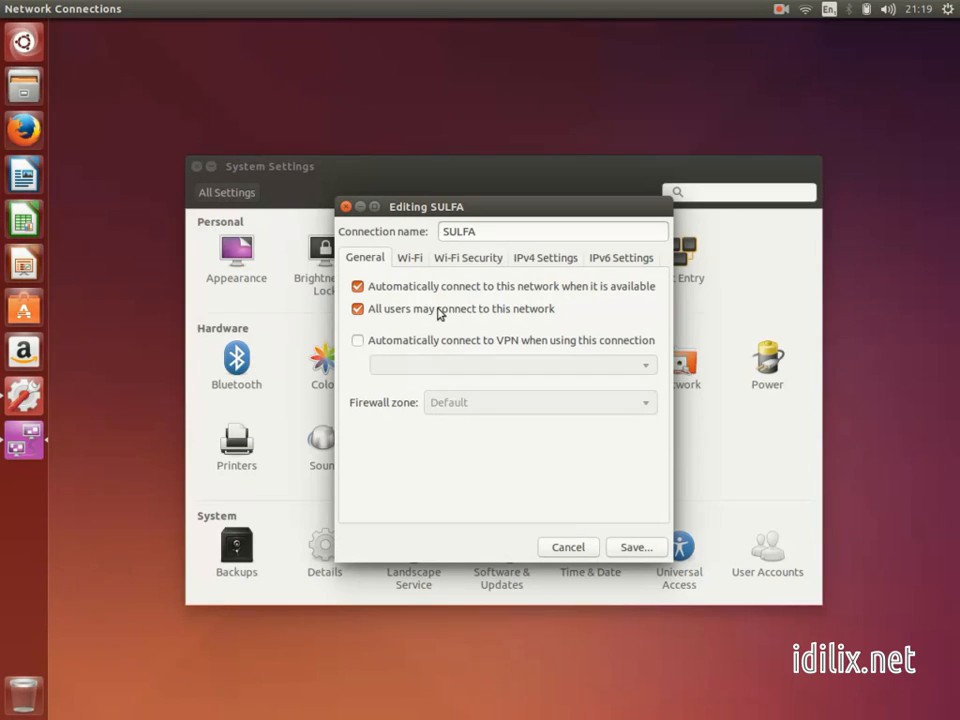
mouse_move(550, 318)
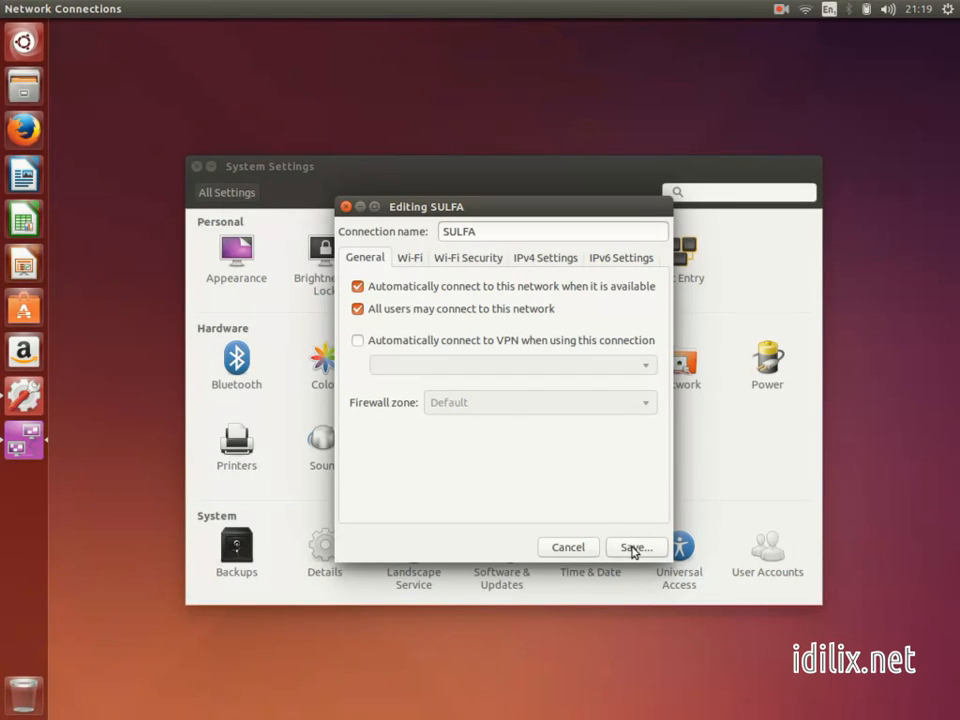
Save SULFA with automatic connection for all users, then launch Firefox
click(636, 548)
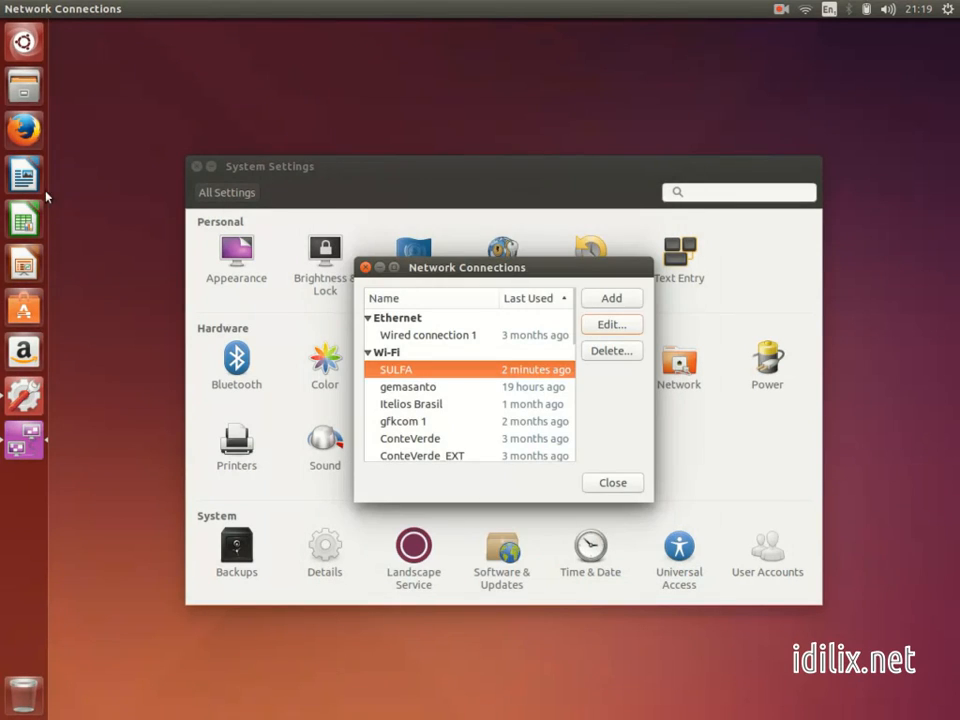
mouse_move(24, 130)
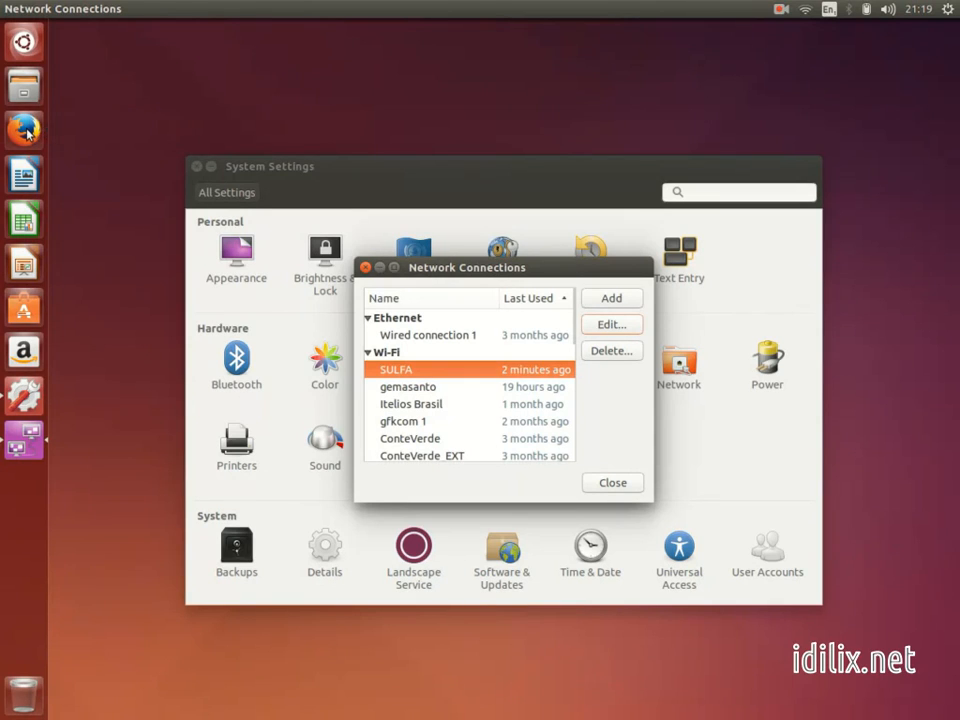
click(24, 130)
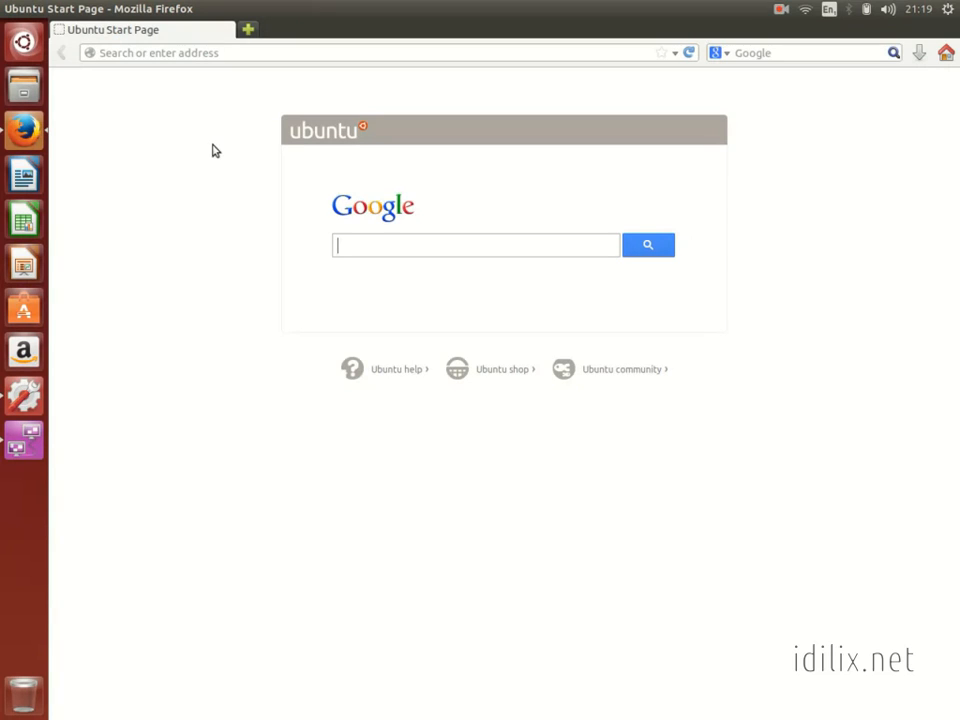
mouse_move(276, 160)
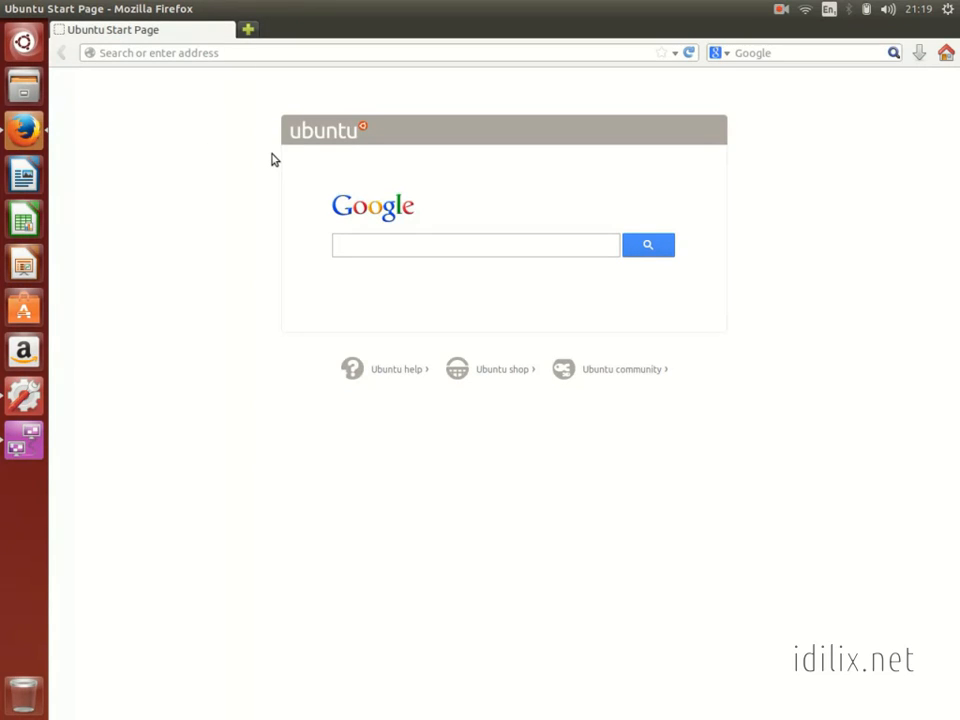
mouse_move(306, 180)
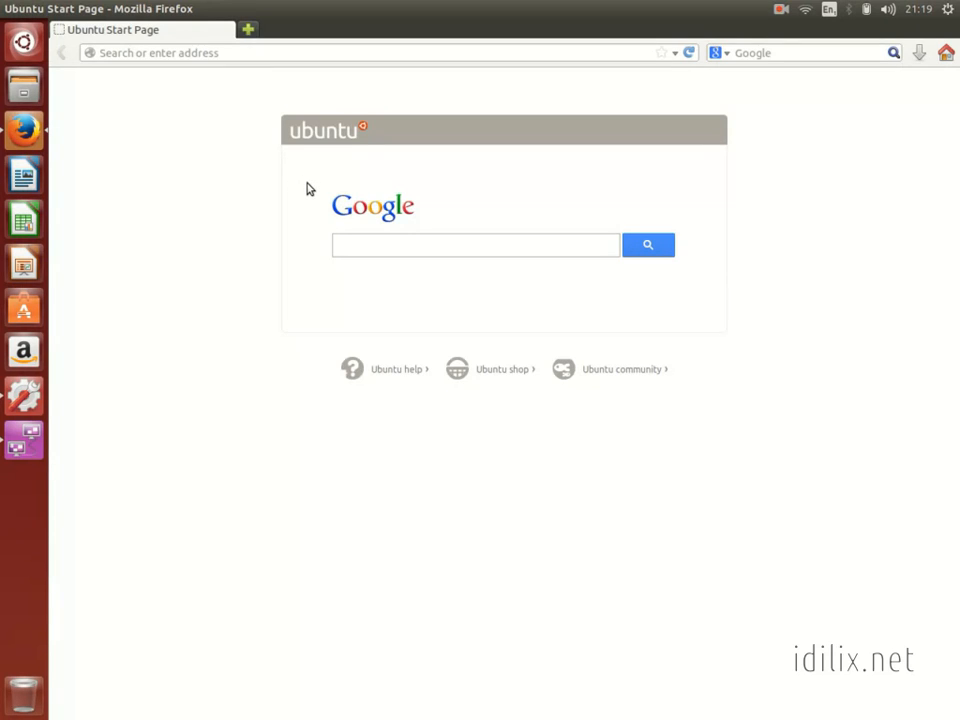
Bring up Firefox's Tools menu listing Downloads, Add-ons and Web Developer
click(476, 244)
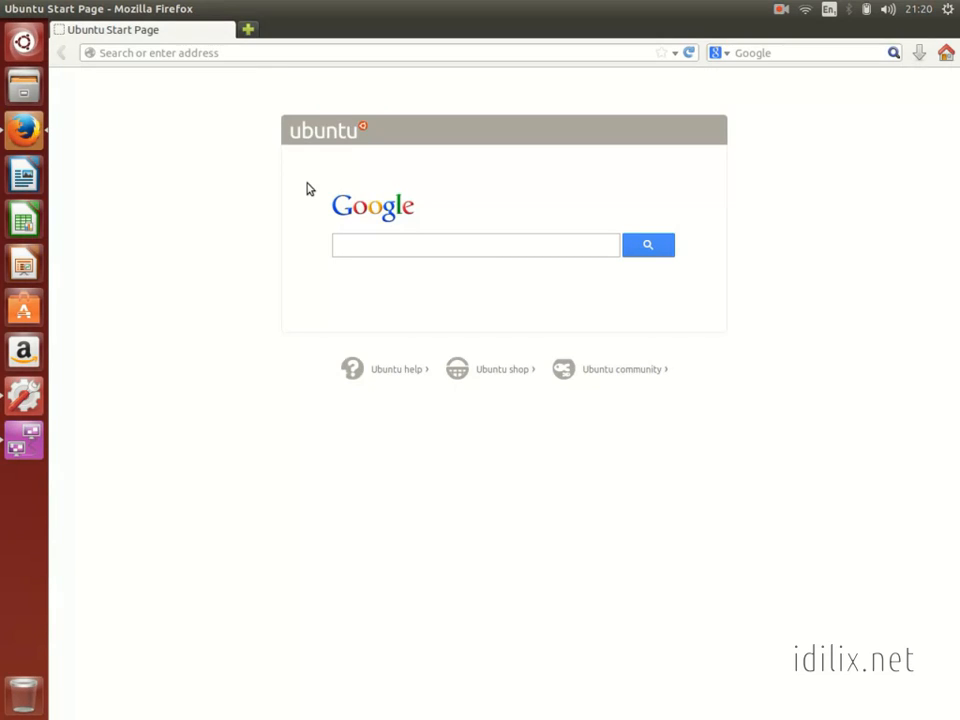
click(476, 244)
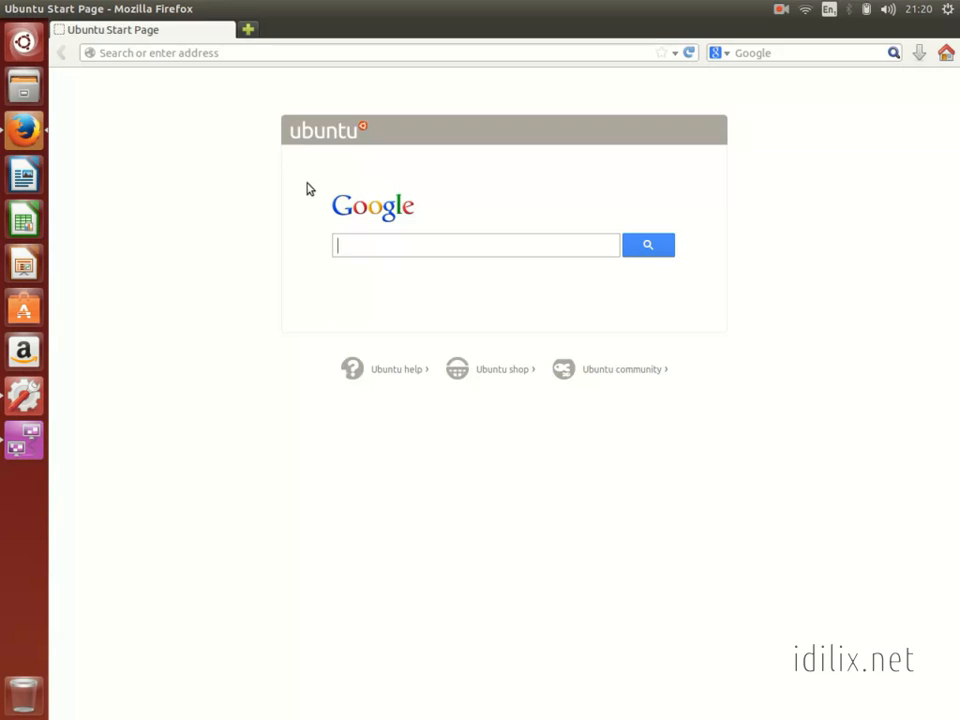
click(268, 8)
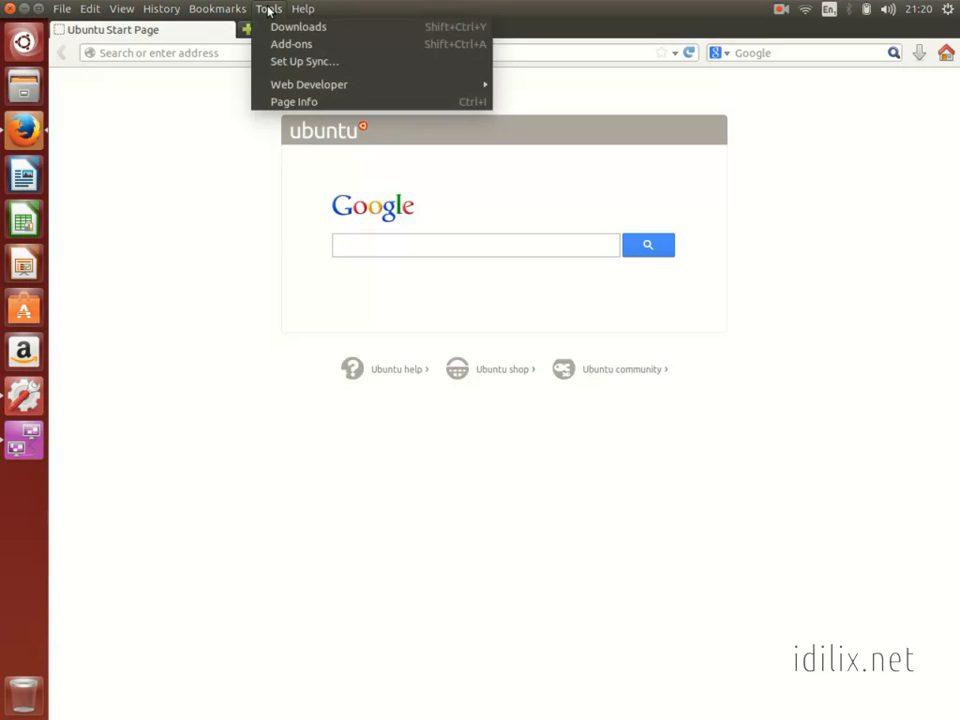
mouse_move(292, 44)
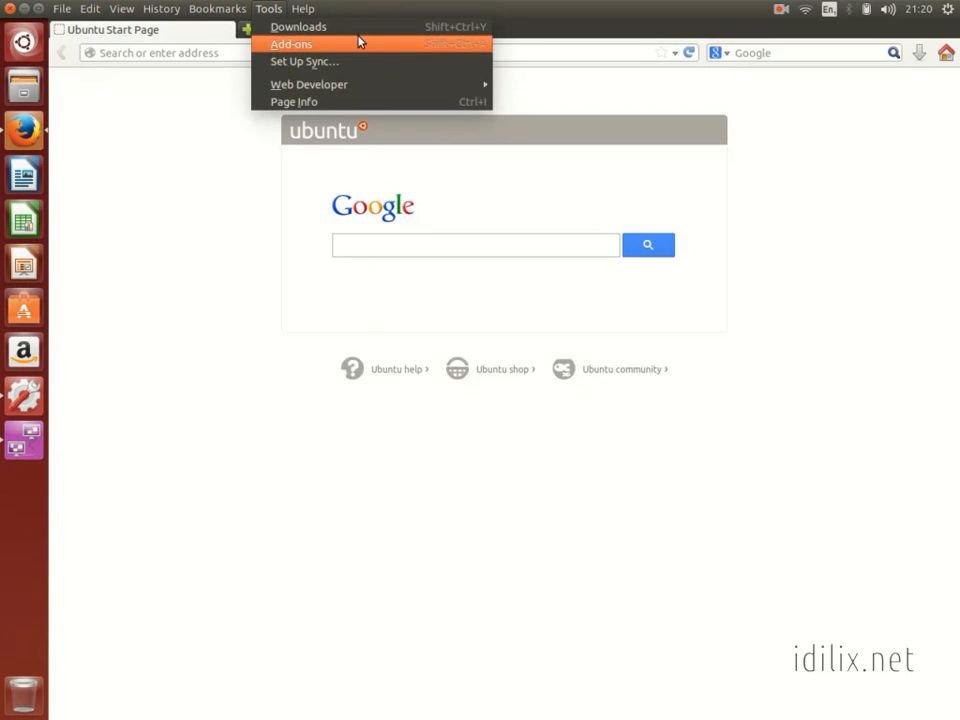